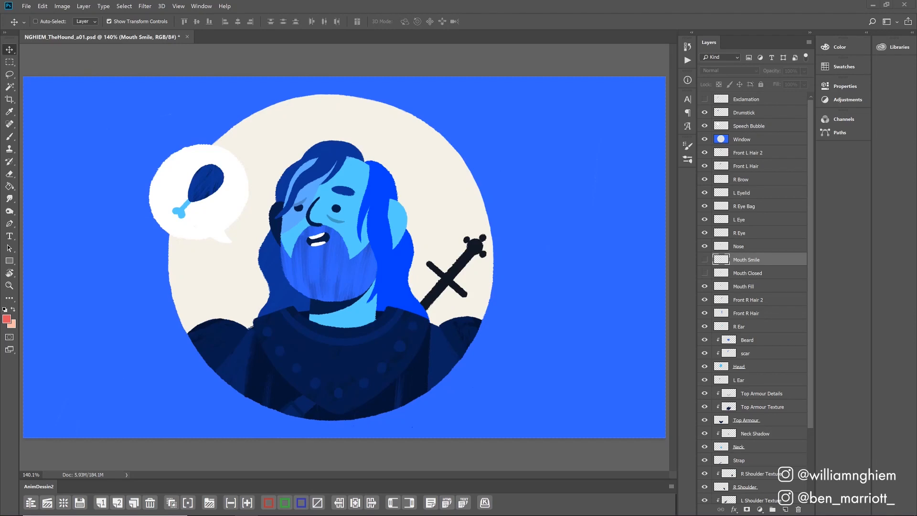
mouse_move(502, 206)
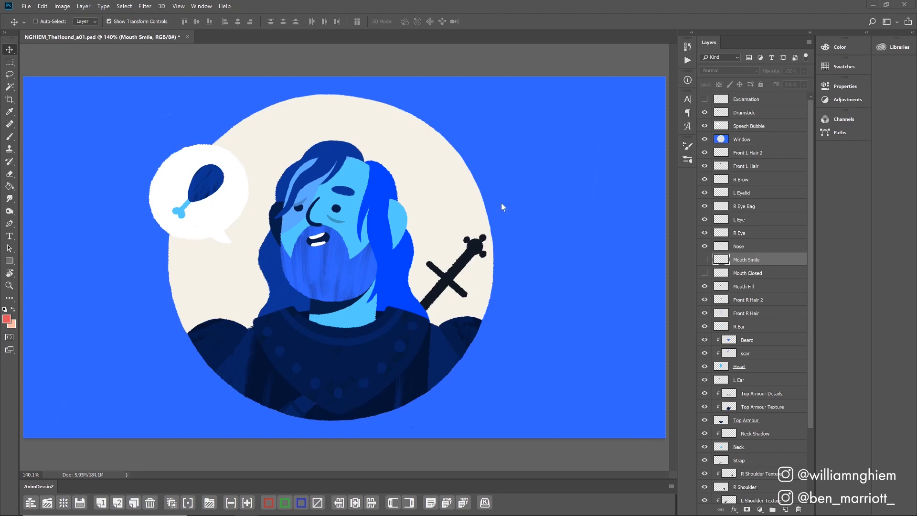
mouse_move(573, 192)
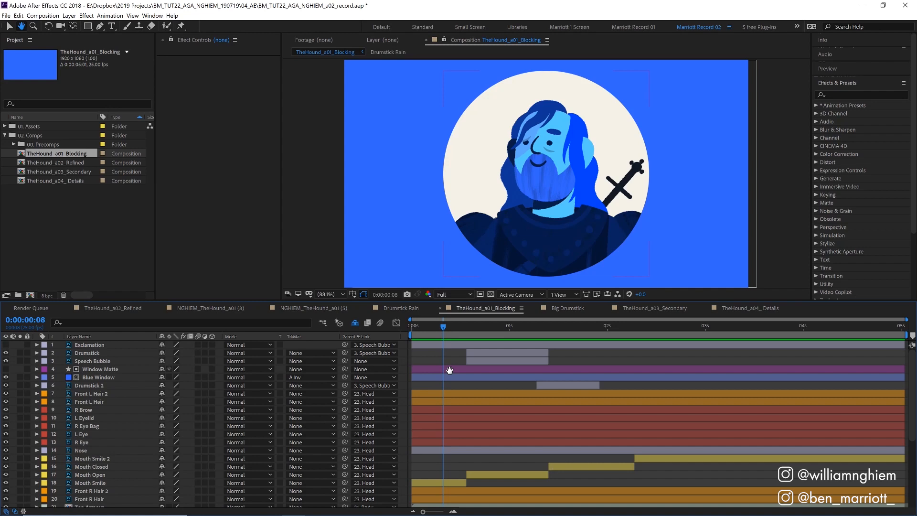
Switch to the TheHound_a02_Refined composition with its closed-eye and teeth layers.
click(415, 325)
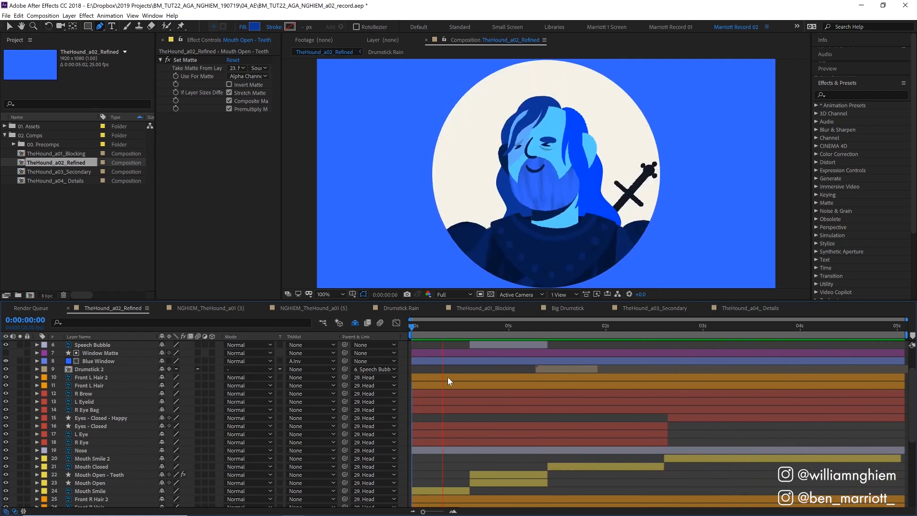
Switch back to the TheHound_a01_Blocking composition to work on the Body's position curve.
click(482, 308)
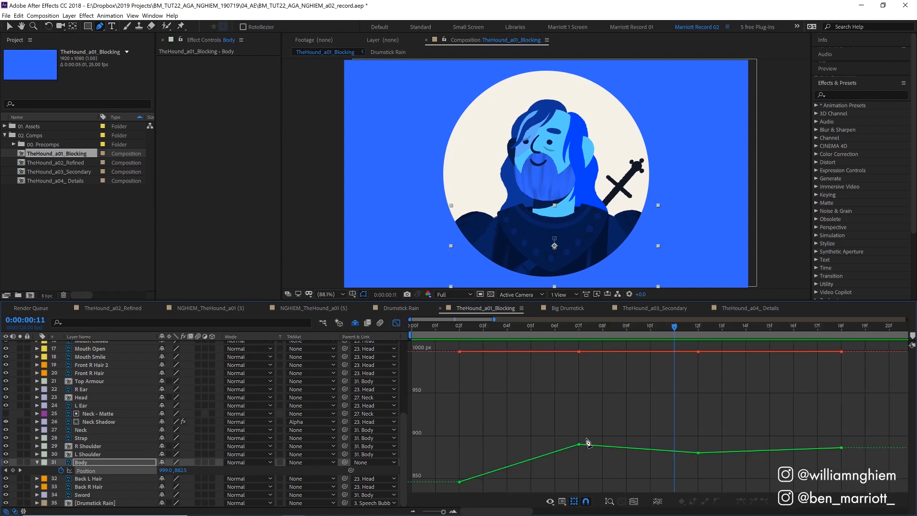
Separate the Body position dimensions and display only the Y Position curve in the graph.
click(657, 501)
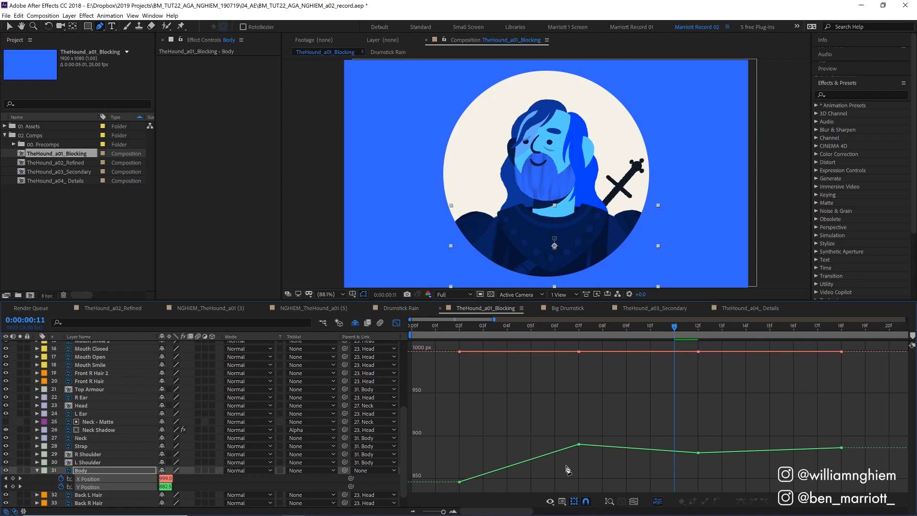
mouse_move(571, 470)
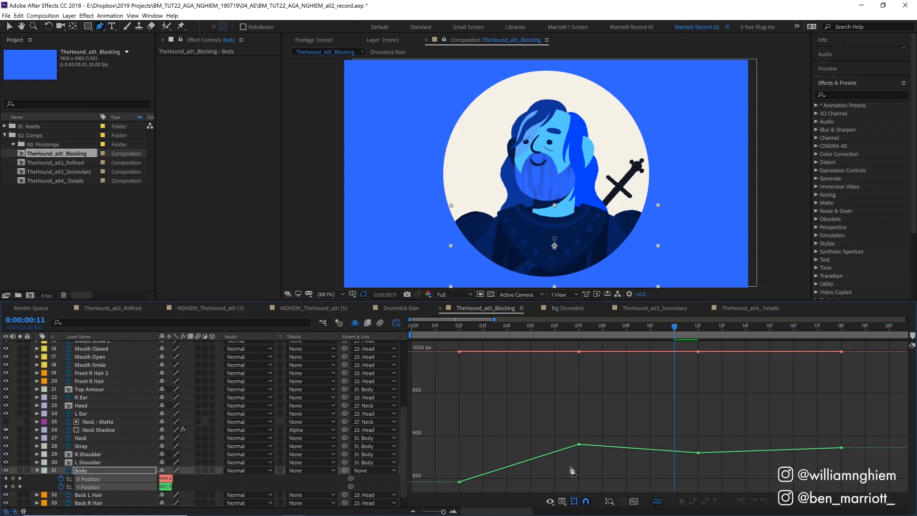
mouse_move(567, 469)
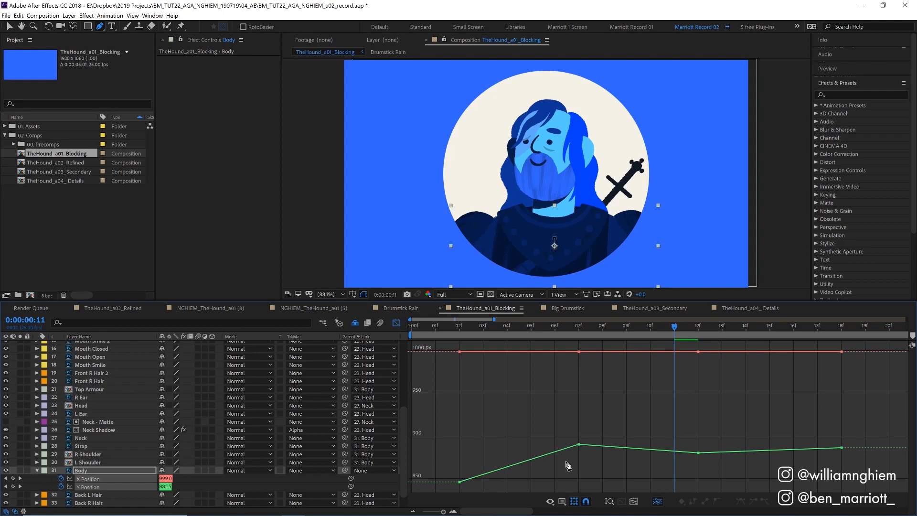
click(609, 501)
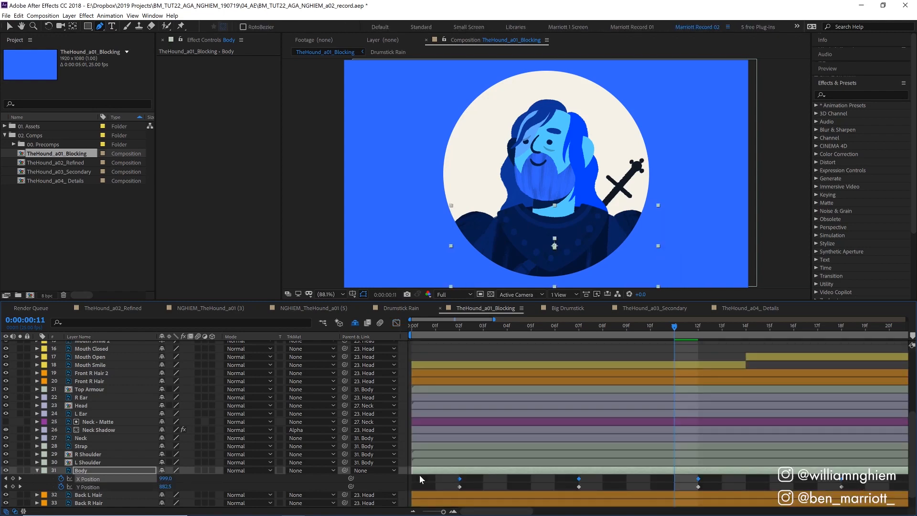
key(Backspace)
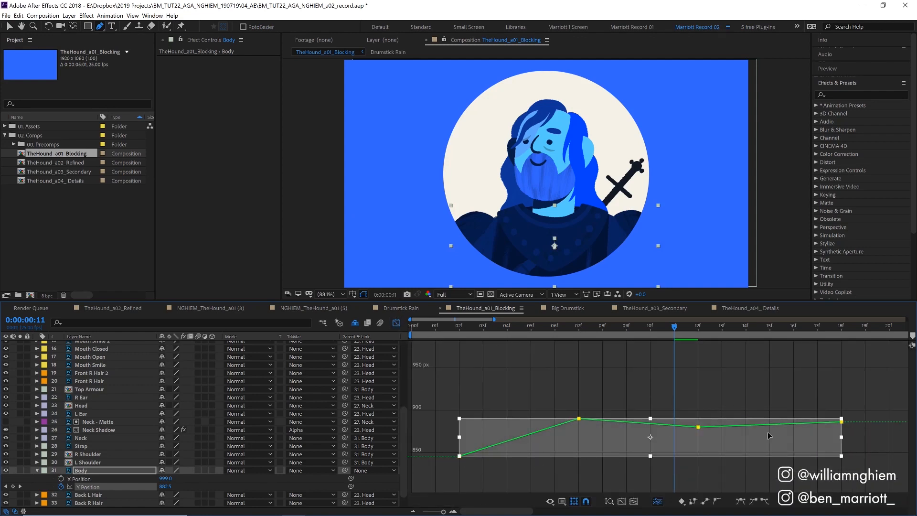
mouse_move(754, 501)
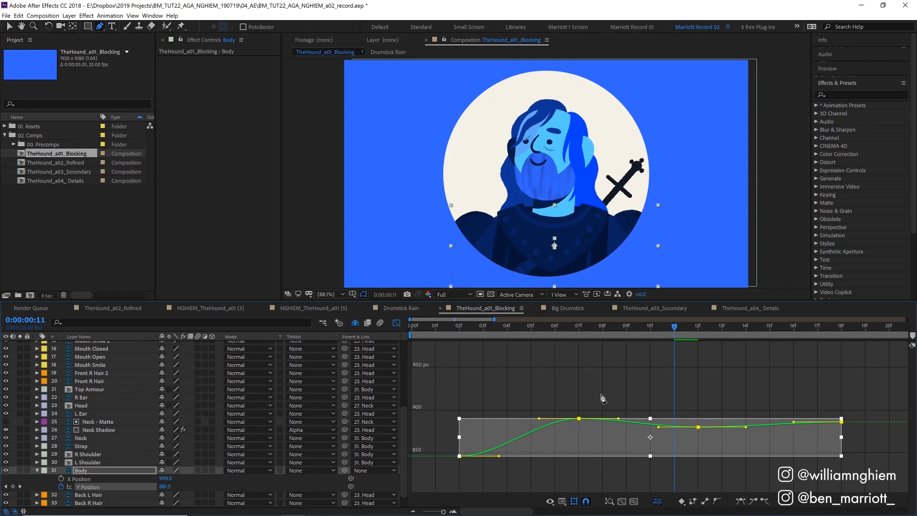
Ease the first Body Y Position bounce keyframe, then check the pose at frame 2.
click(633, 501)
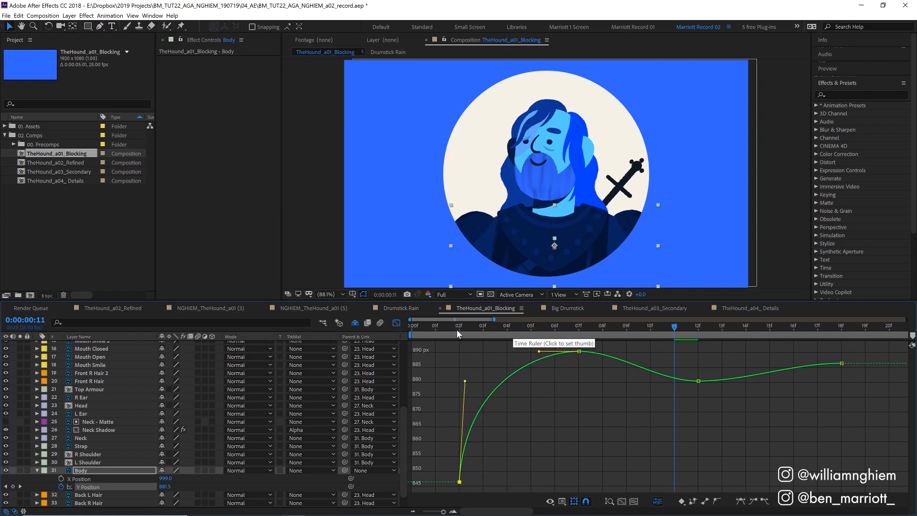
mouse_move(458, 330)
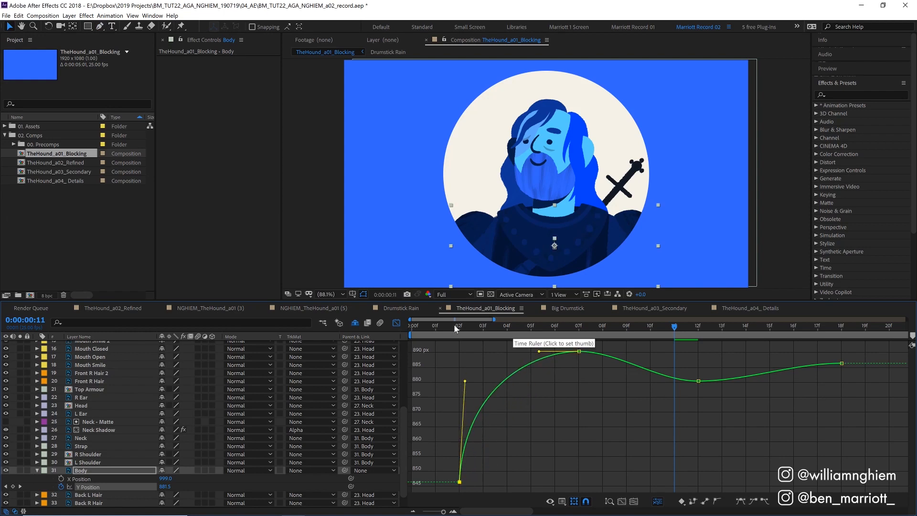
click(459, 326)
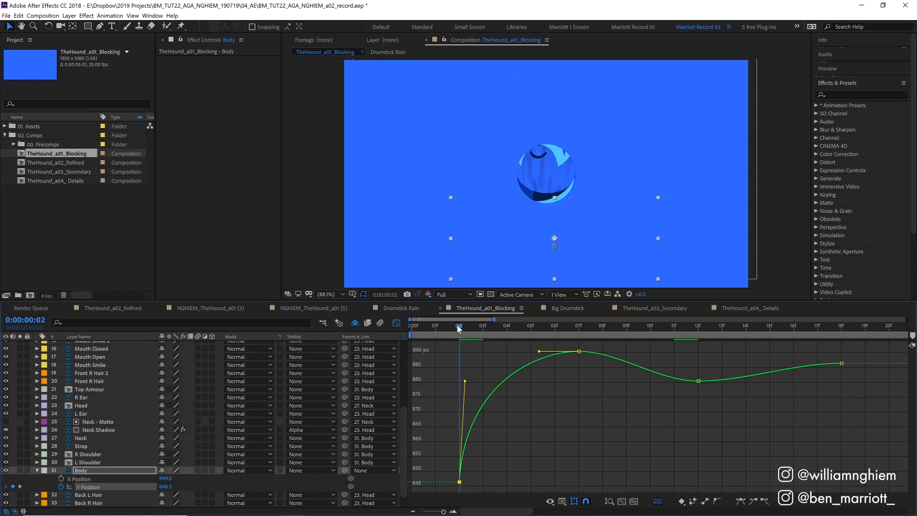
click(625, 326)
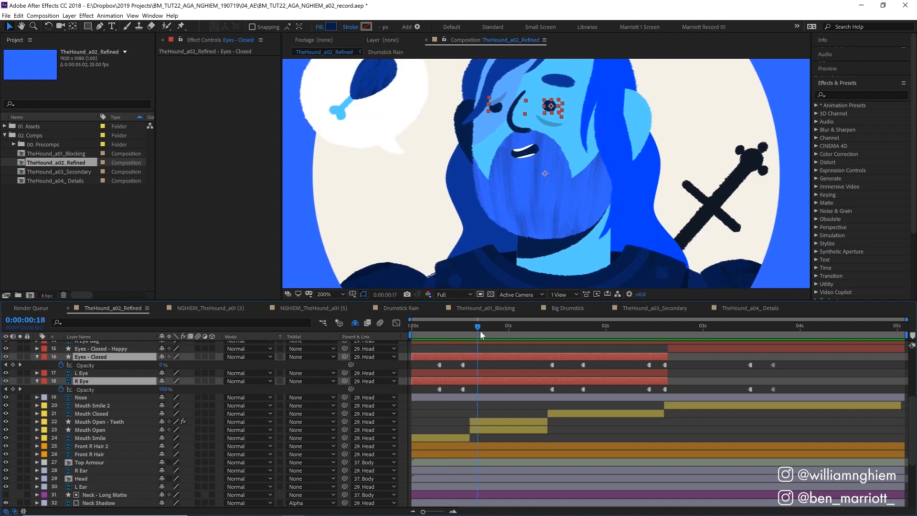
Toggle Hold Keyframe on the Eyes - Closed and R Eye opacity keyframes.
click(481, 325)
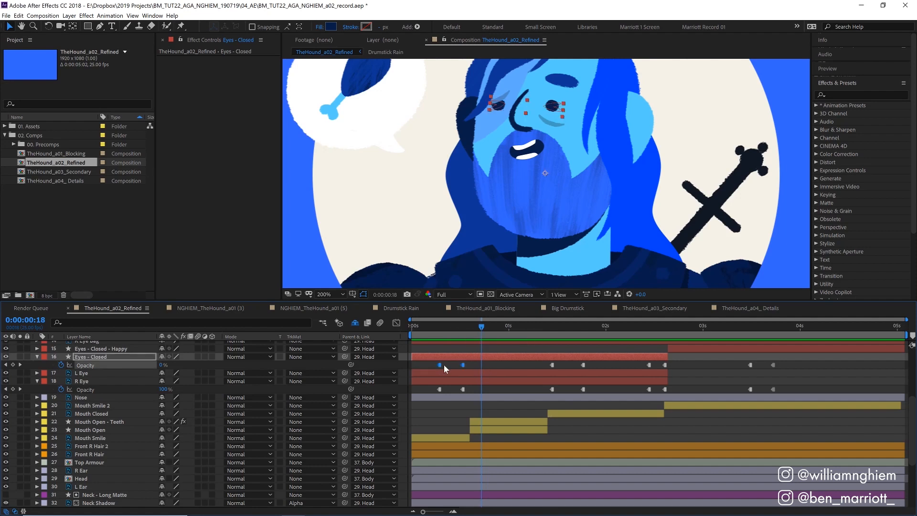
right_click(439, 365)
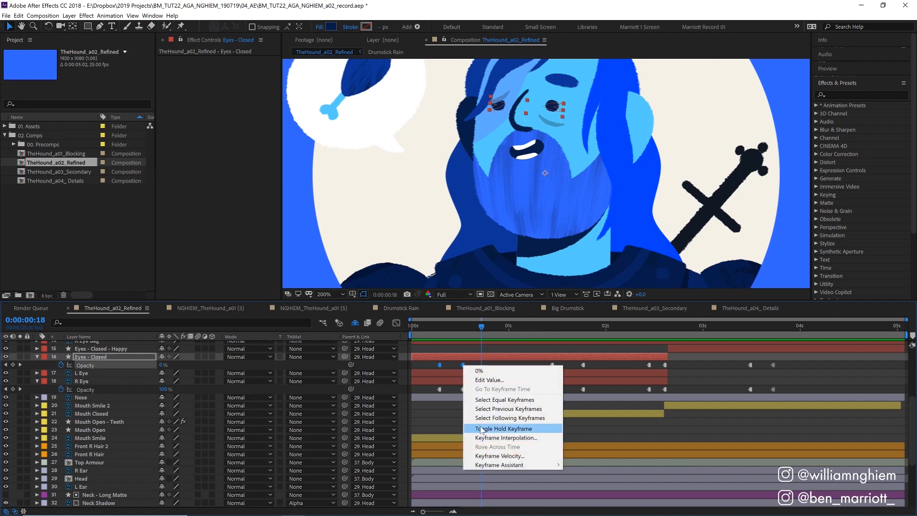
click(501, 428)
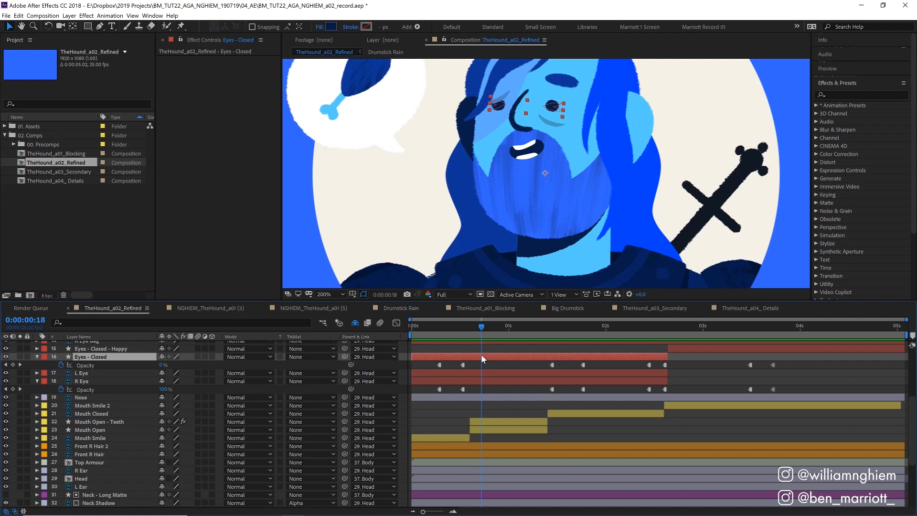
mouse_move(447, 341)
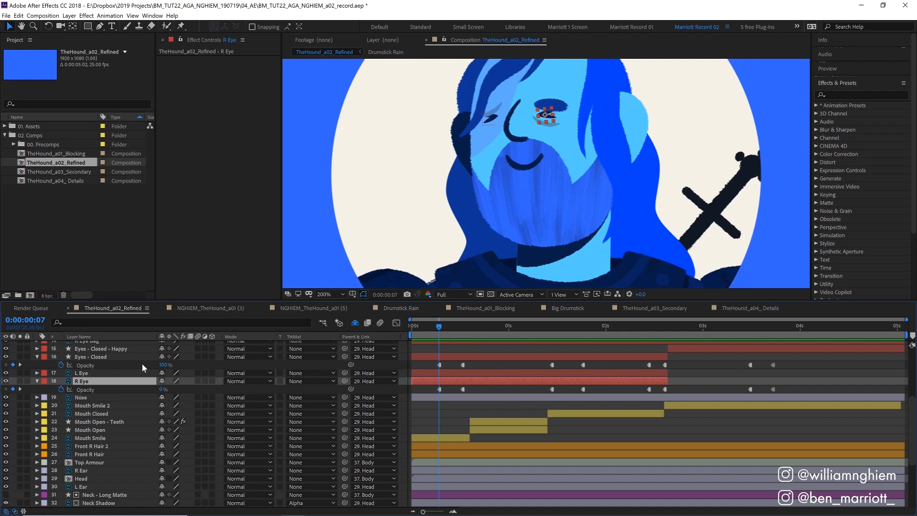
mouse_move(181, 392)
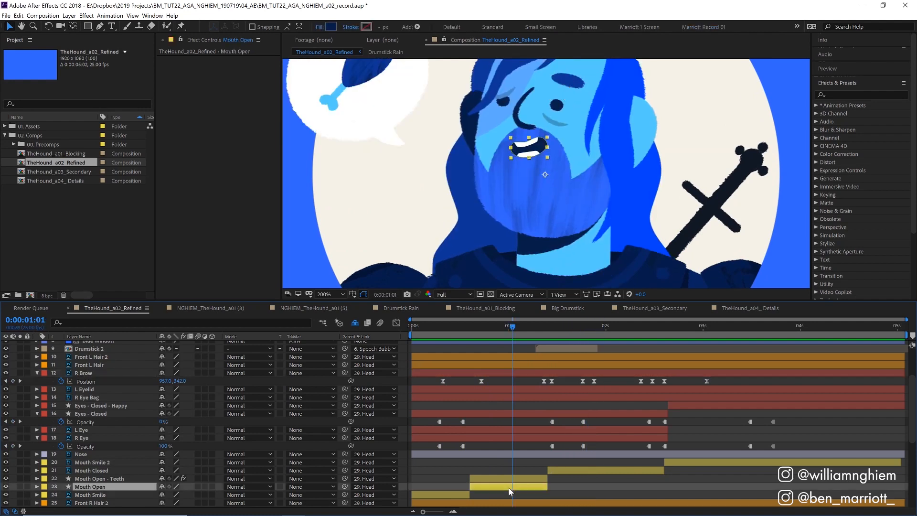
Matte the Mouth Open - Teeth layer to layer 23 Mouth Open's alpha channel.
click(344, 294)
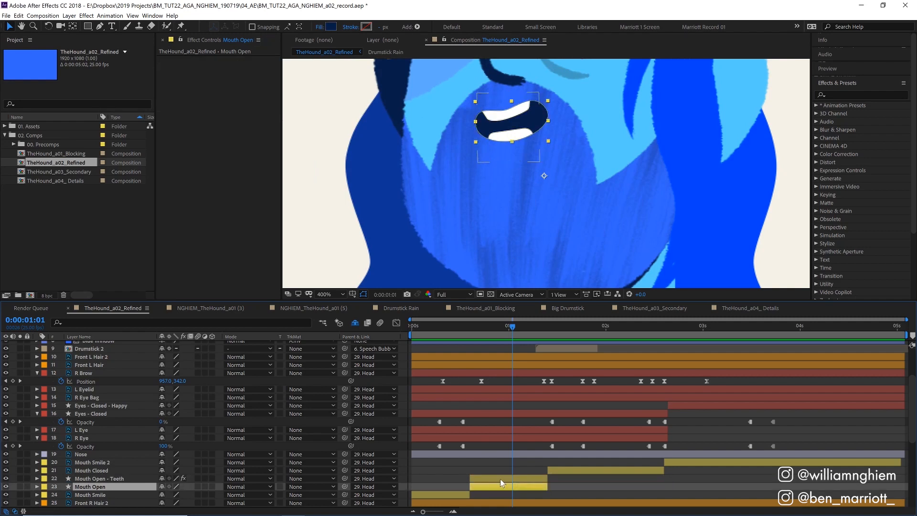
click(99, 478)
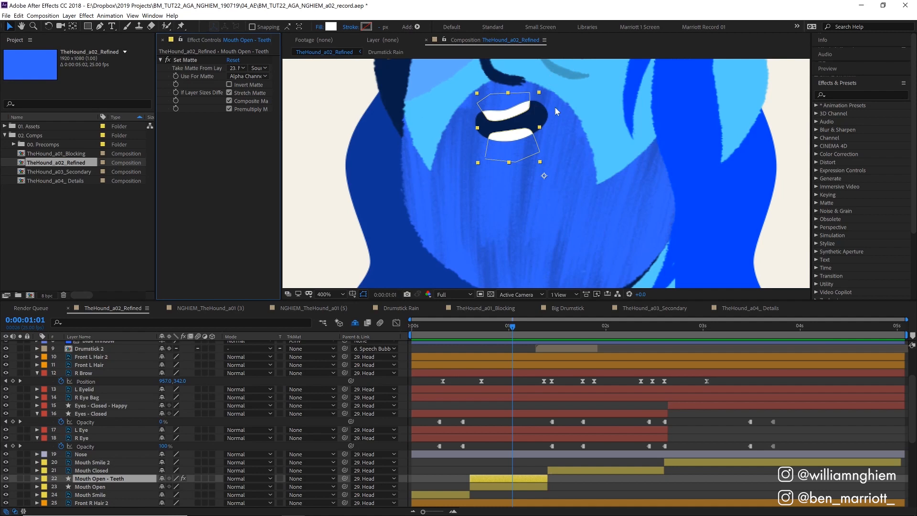
click(89, 486)
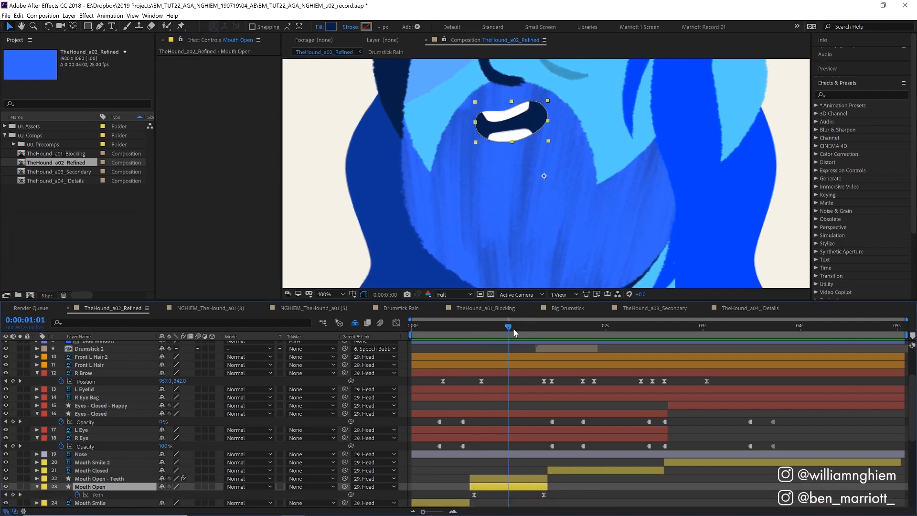
click(99, 477)
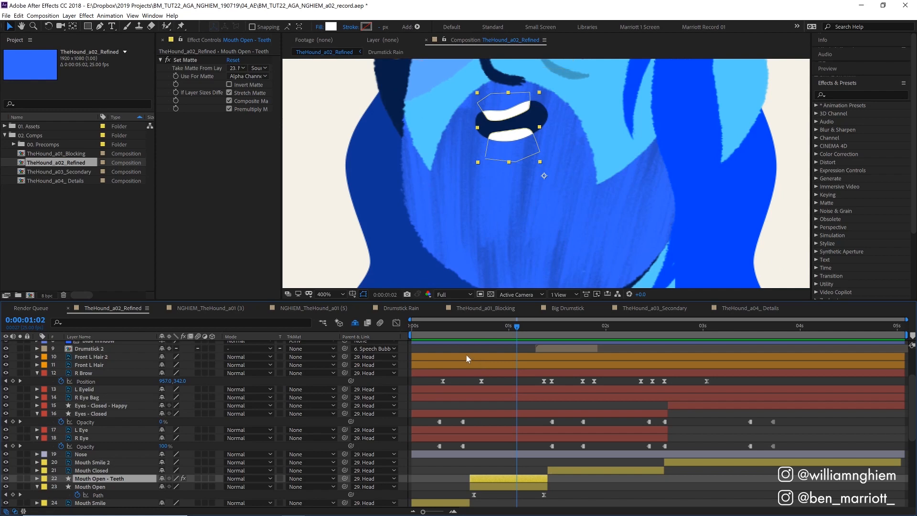
mouse_move(483, 331)
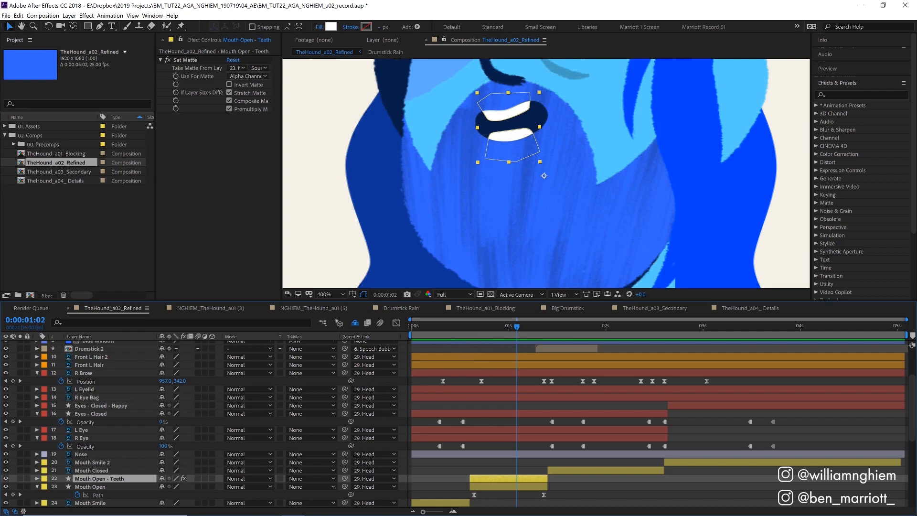
click(618, 325)
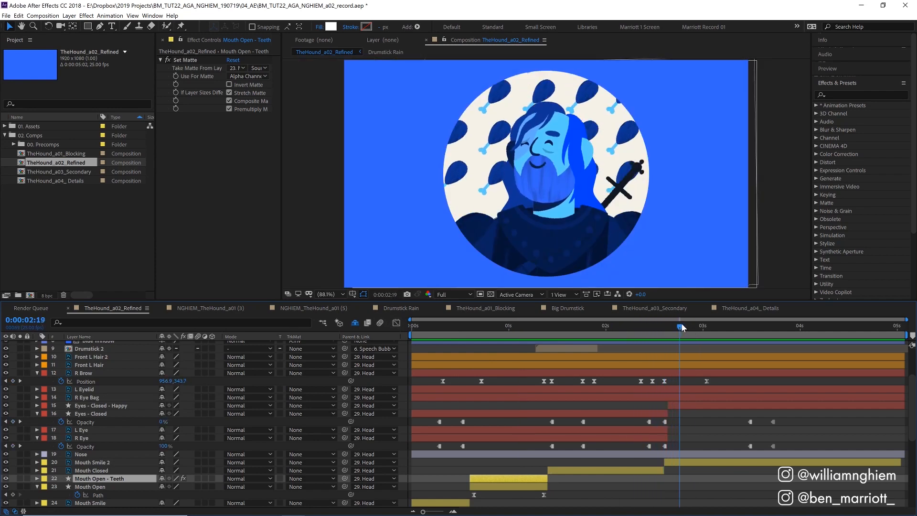
mouse_move(680, 326)
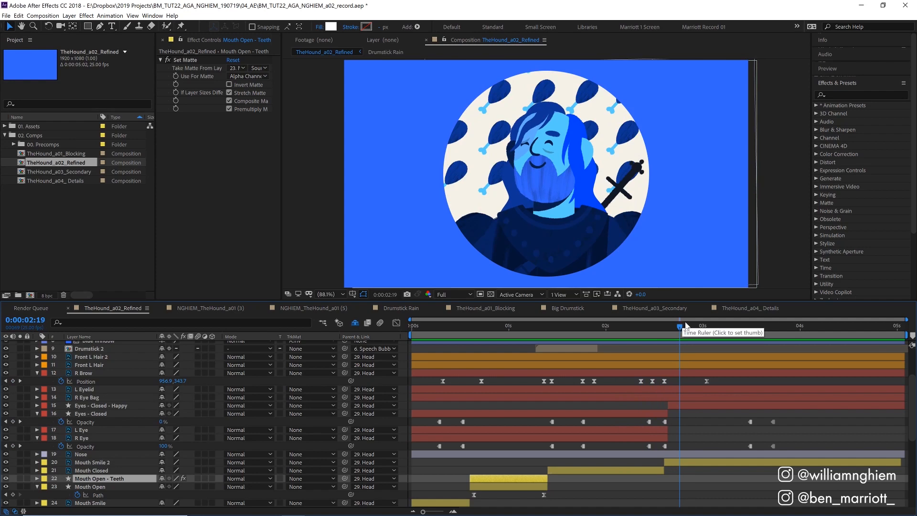
Scrub the refined Hound animation to preview the portrait at later moments.
click(690, 325)
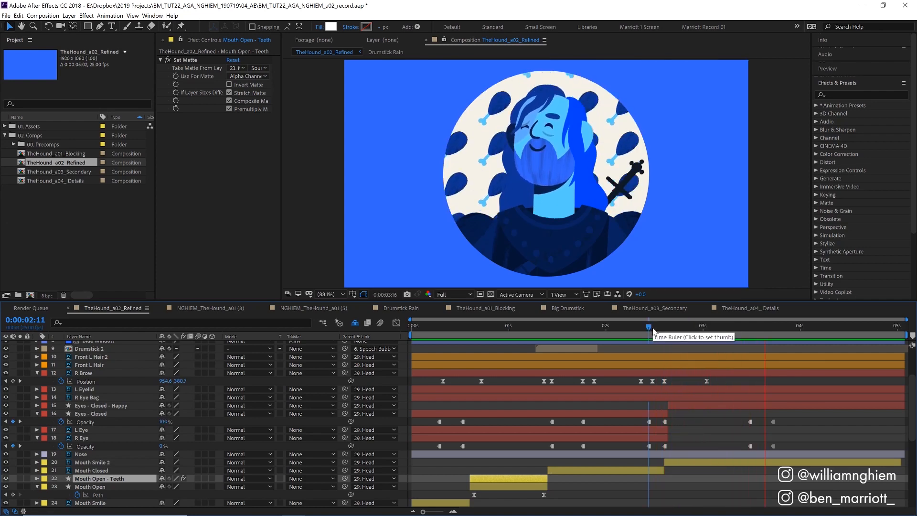
click(652, 325)
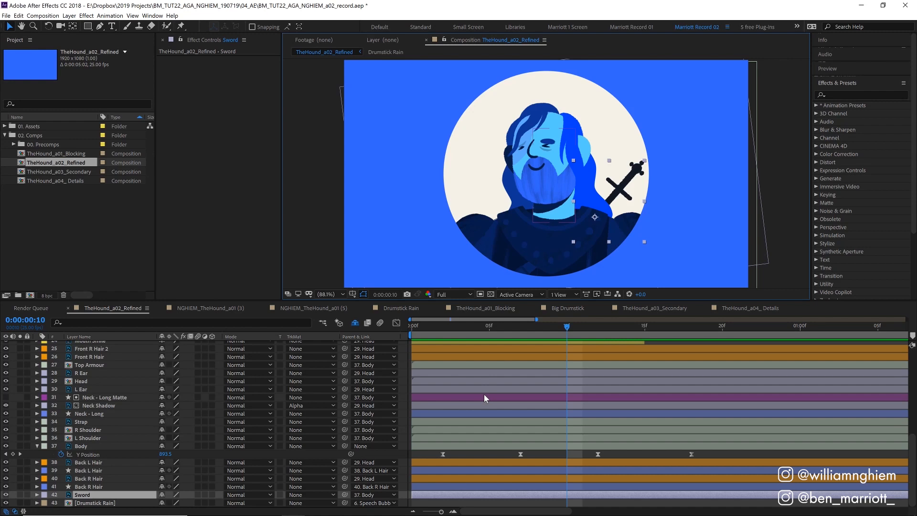
Set Sword rotation keyframes at each Body Y Position bounce keyframe time.
click(80, 446)
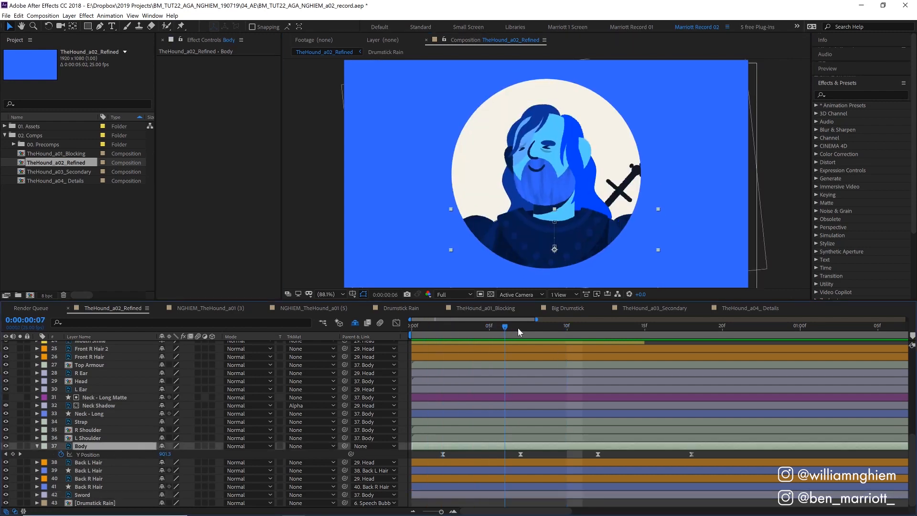
click(582, 326)
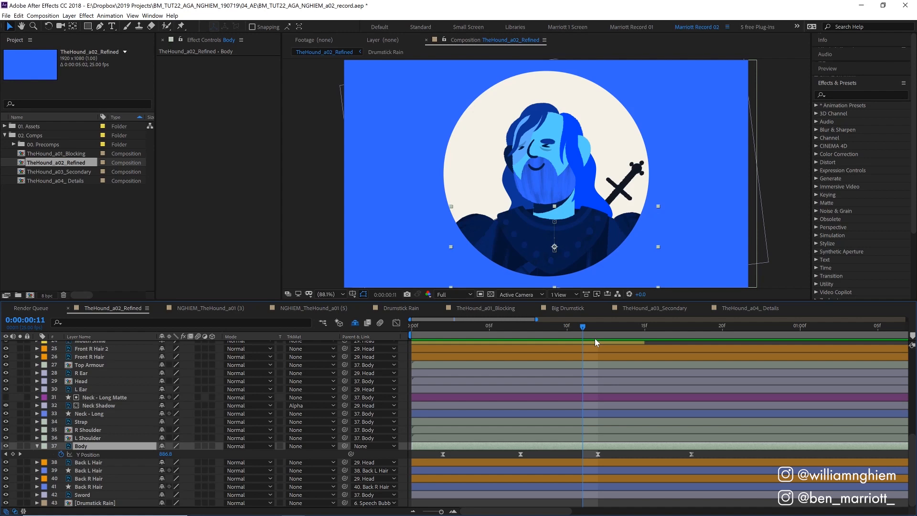
mouse_move(596, 342)
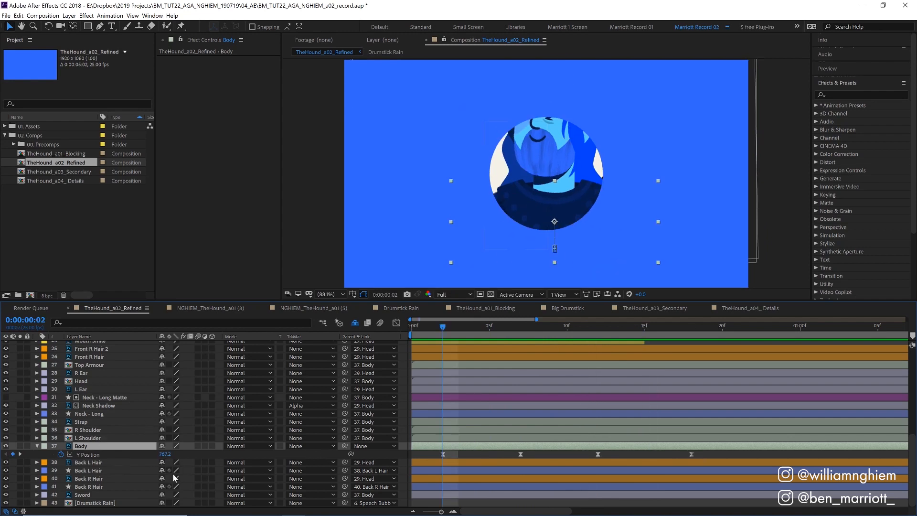
click(83, 494)
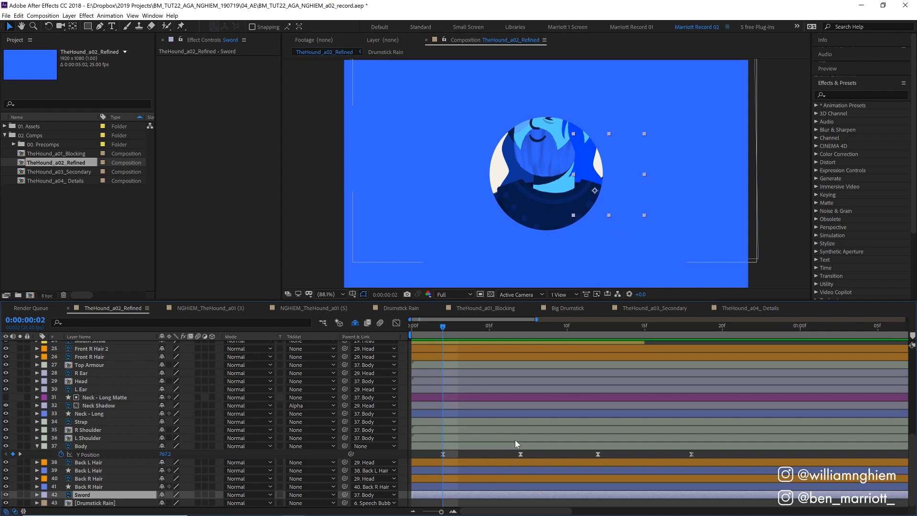
click(521, 326)
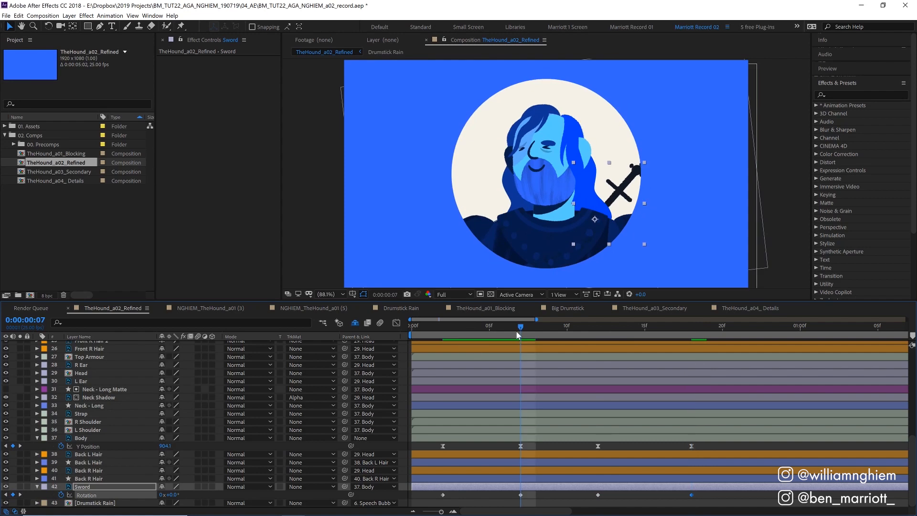
mouse_move(524, 334)
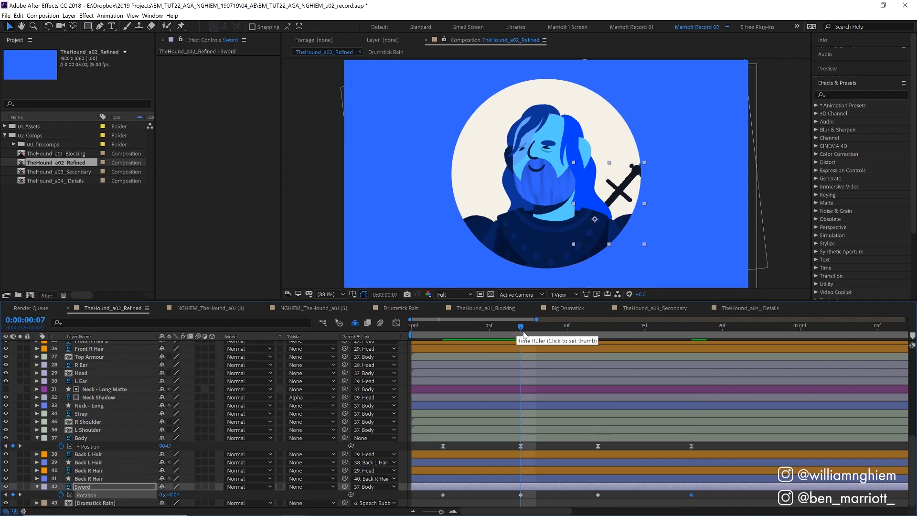
mouse_move(504, 383)
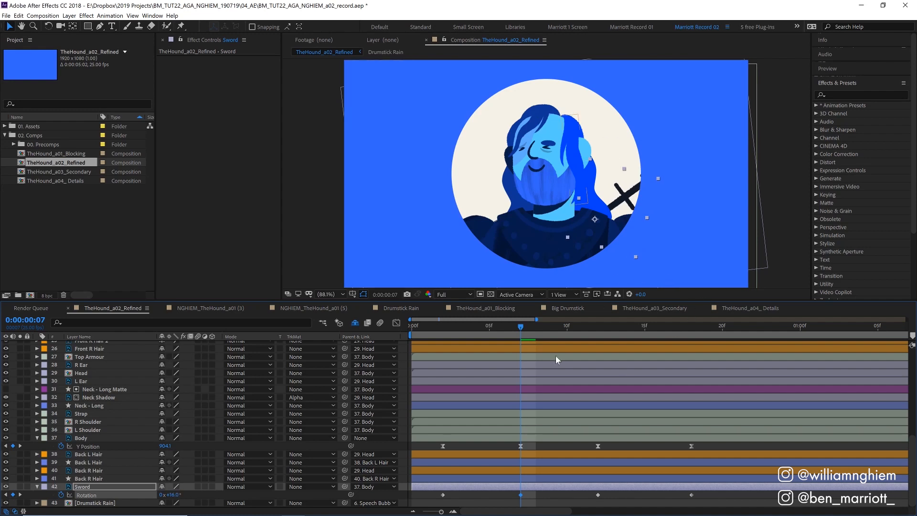
click(581, 326)
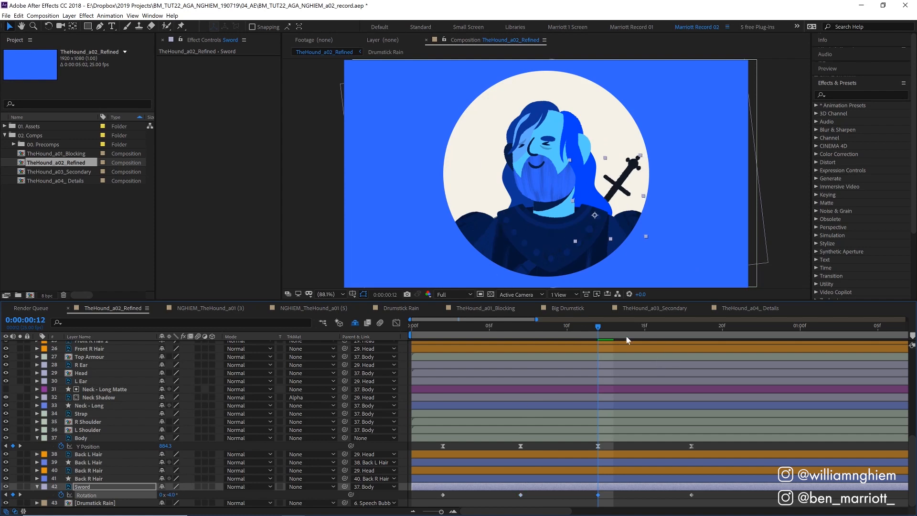
click(691, 326)
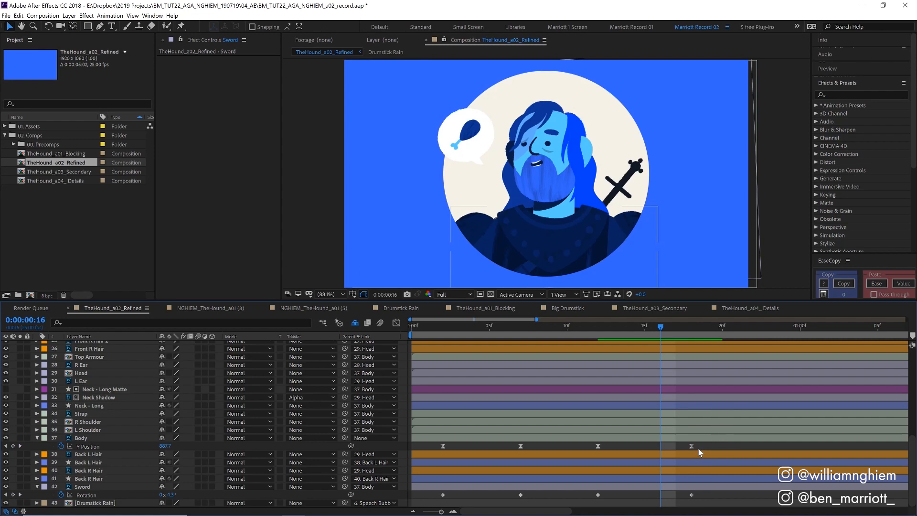
Copy the Body bounce easing with EaseCopy and paste it onto the Sword rotation keyframes.
click(81, 437)
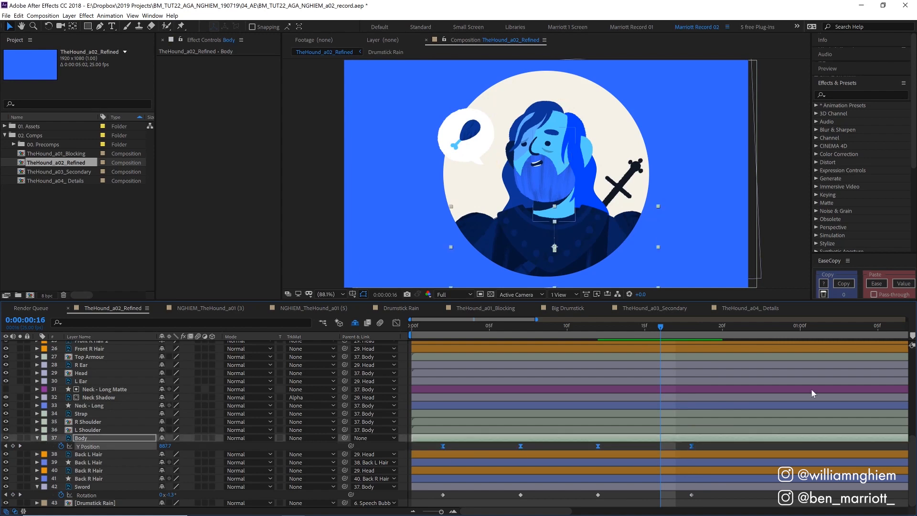
click(81, 486)
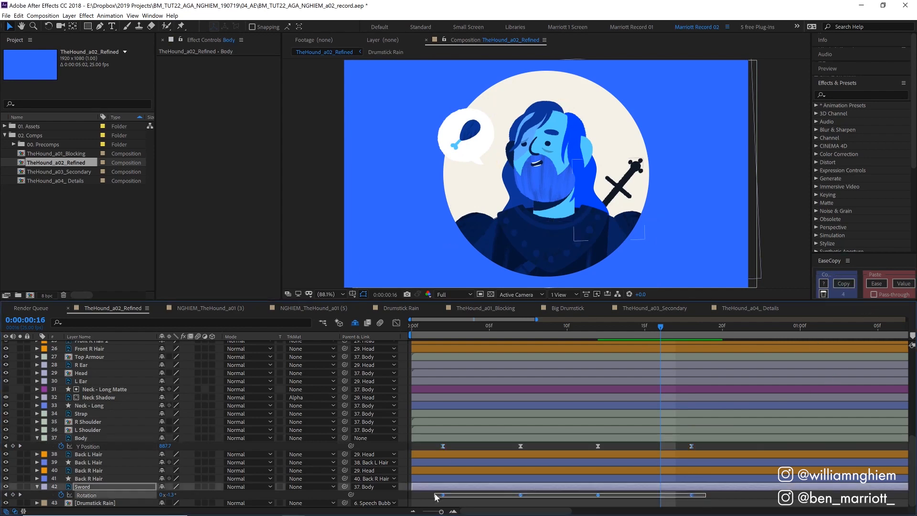
click(83, 486)
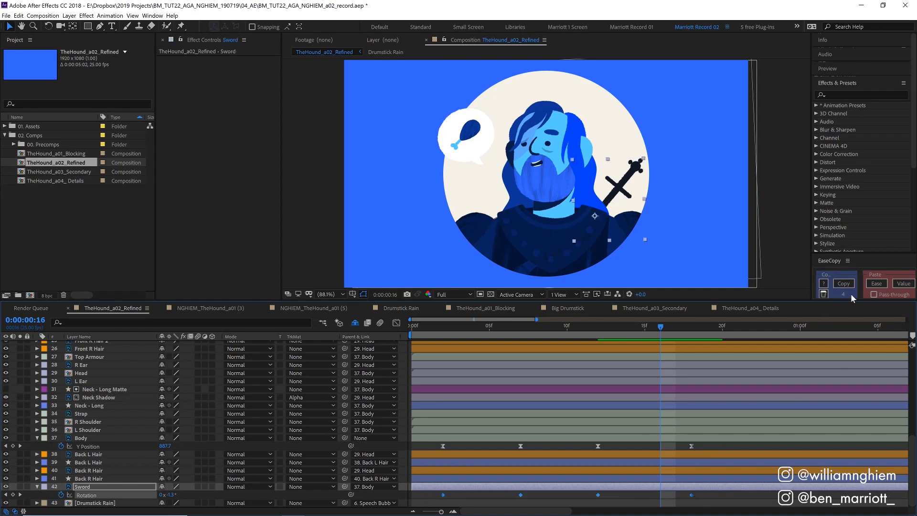
click(875, 284)
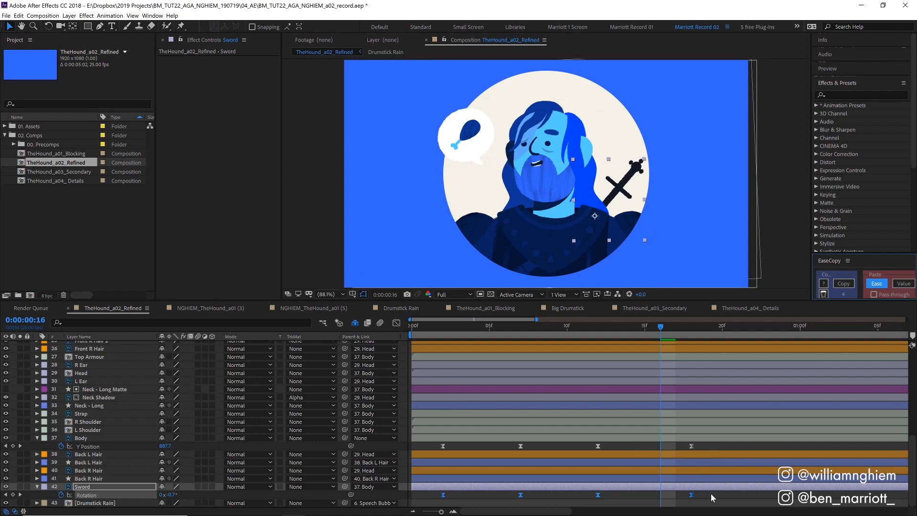
key(space)
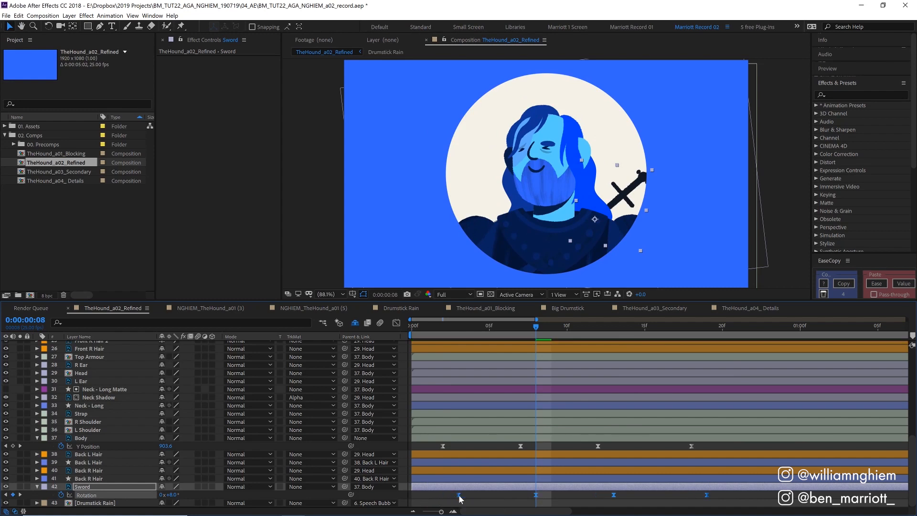
Preview the lagging sword rotation, then open the Hound details composition.
key(space)
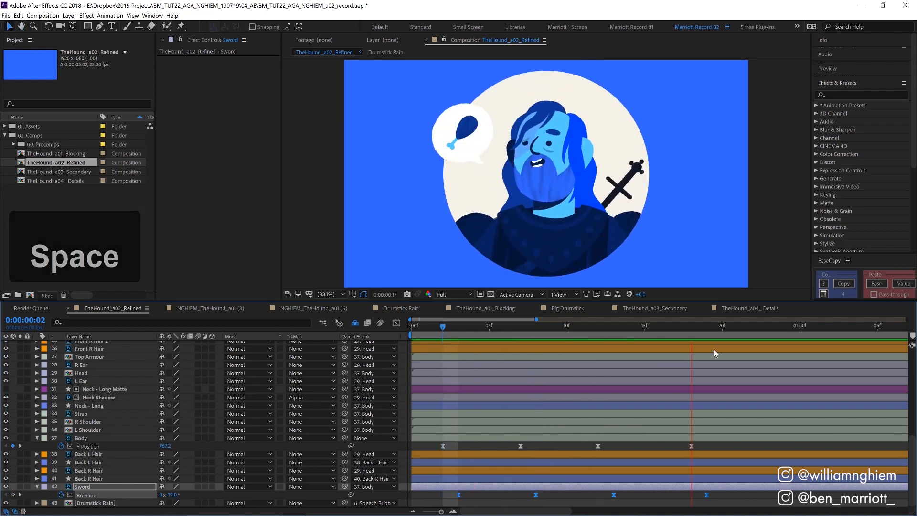
click(748, 308)
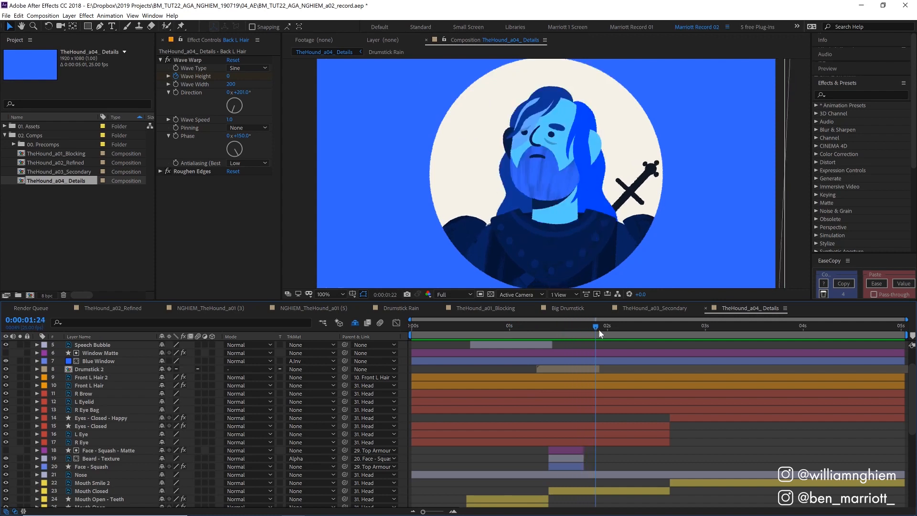
Scrub through the smear frames to inspect Face - Squash's roughened edges, then select Beard - Texture.
click(598, 326)
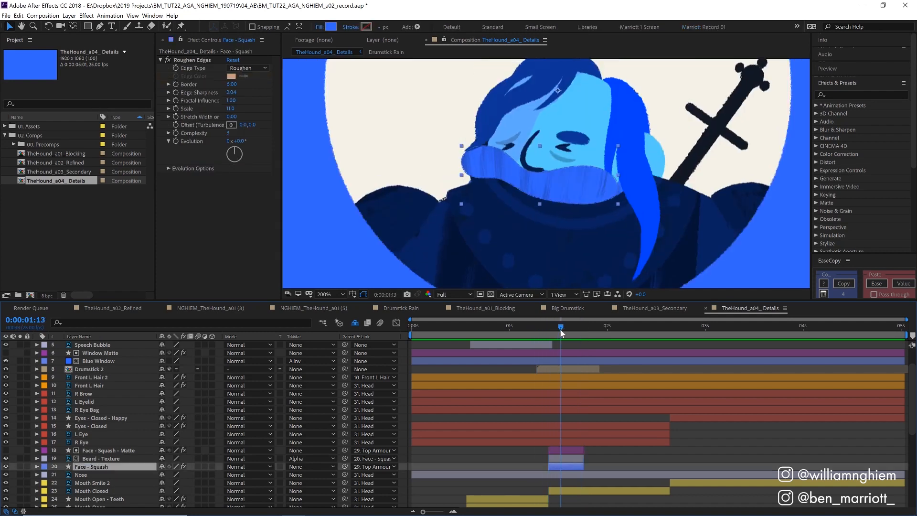
click(559, 326)
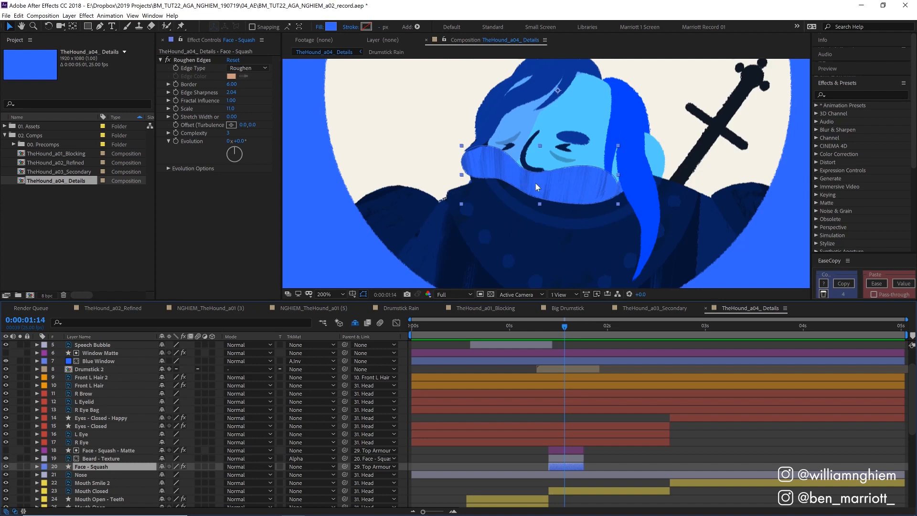
mouse_move(533, 338)
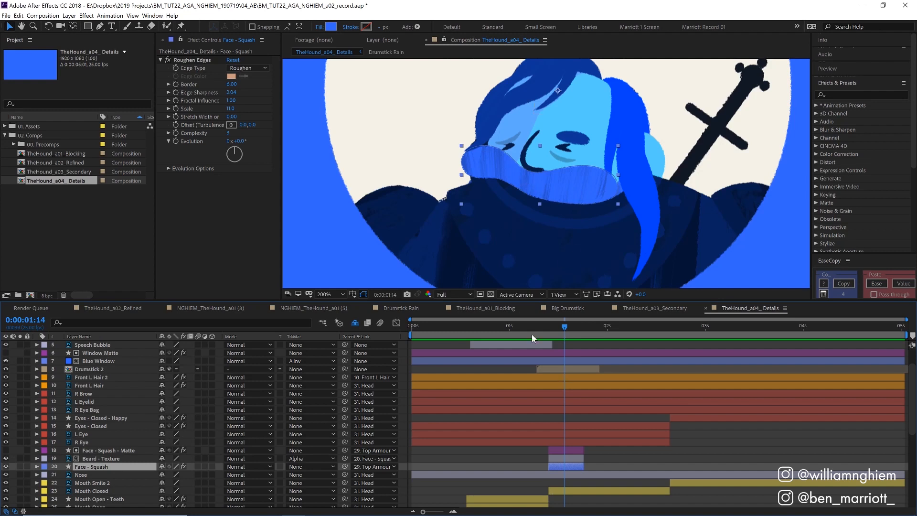
key(space)
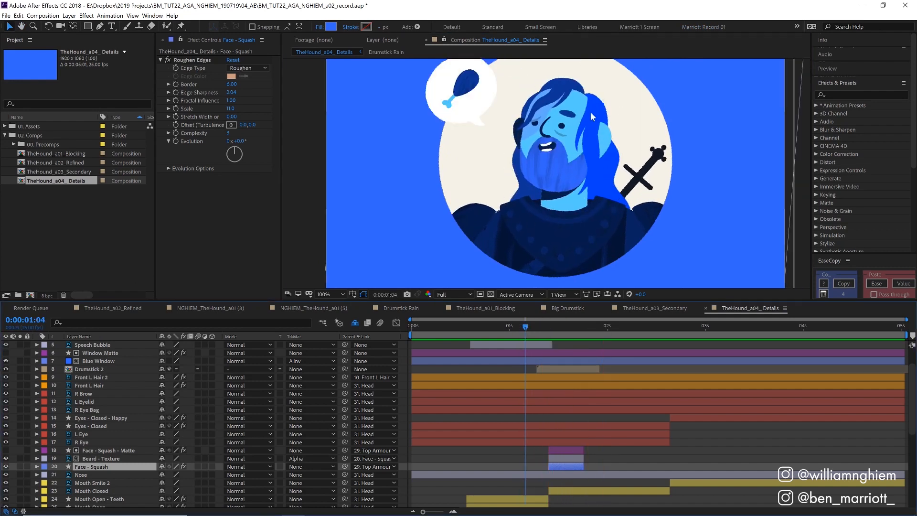
mouse_move(531, 325)
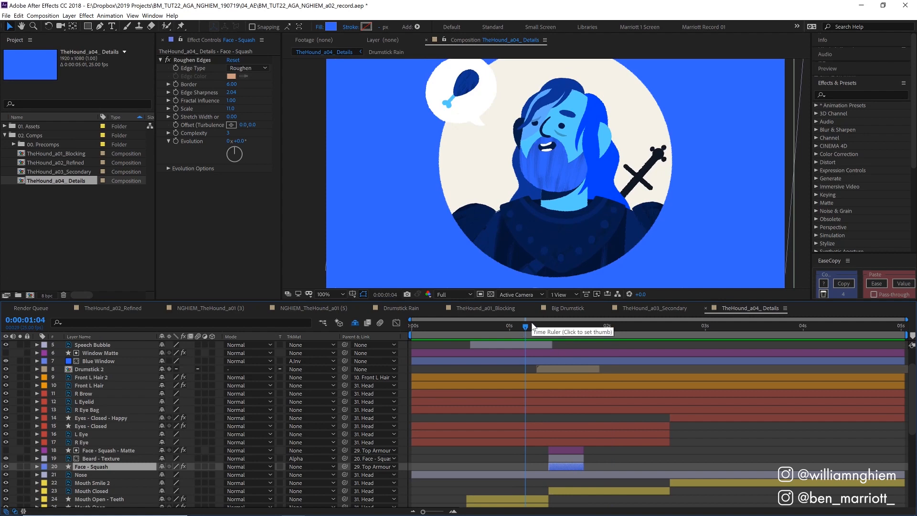
key(space)
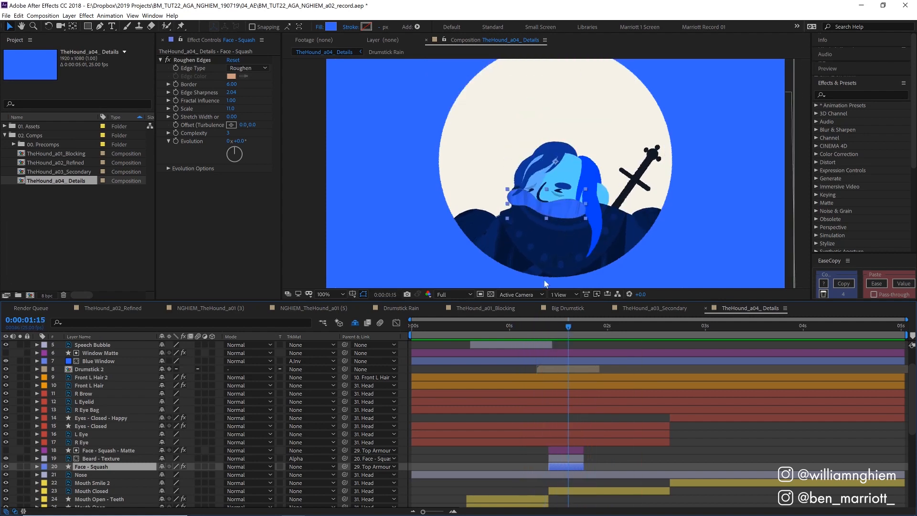
click(99, 458)
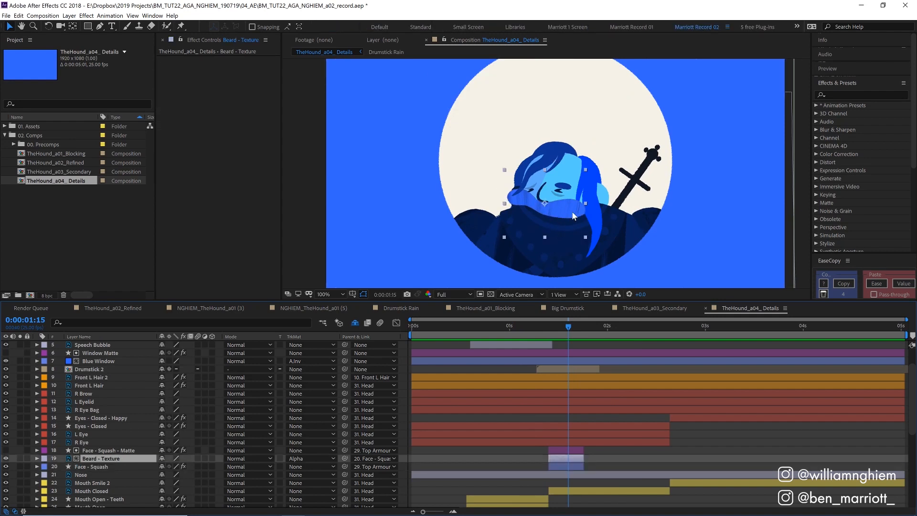
Select Back R Hair and add Wave Warp (height 30) with Roughen Edges.
click(310, 458)
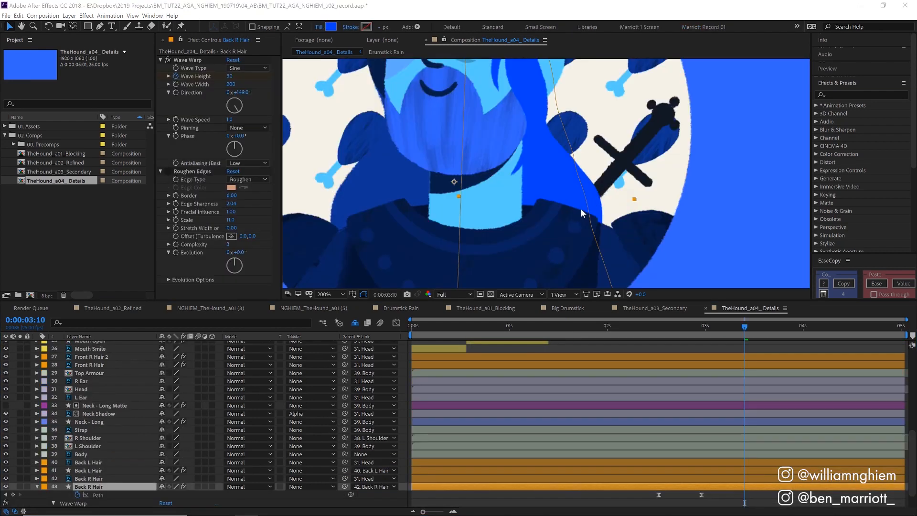
mouse_move(561, 157)
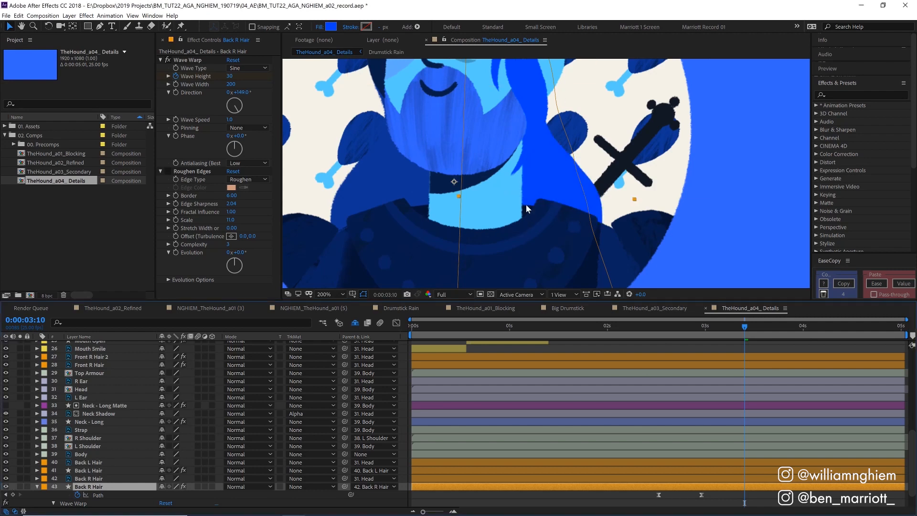
mouse_move(630, 218)
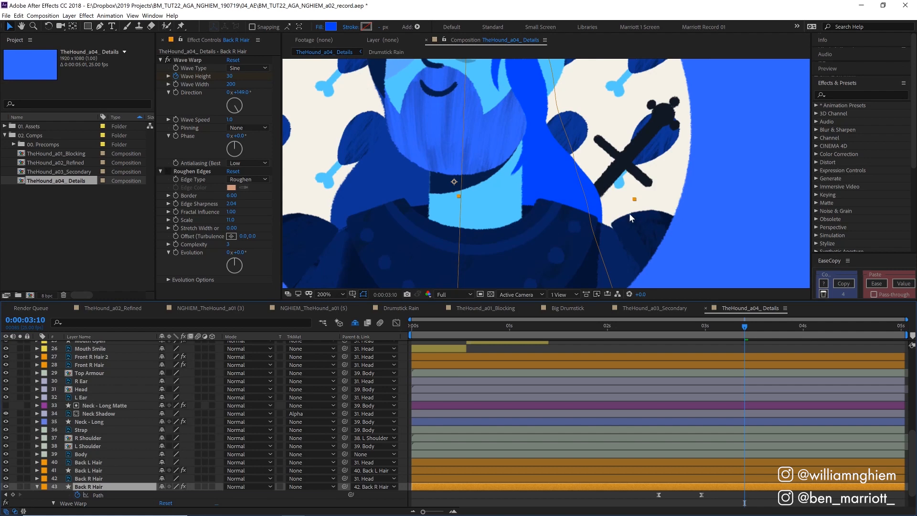
mouse_move(641, 209)
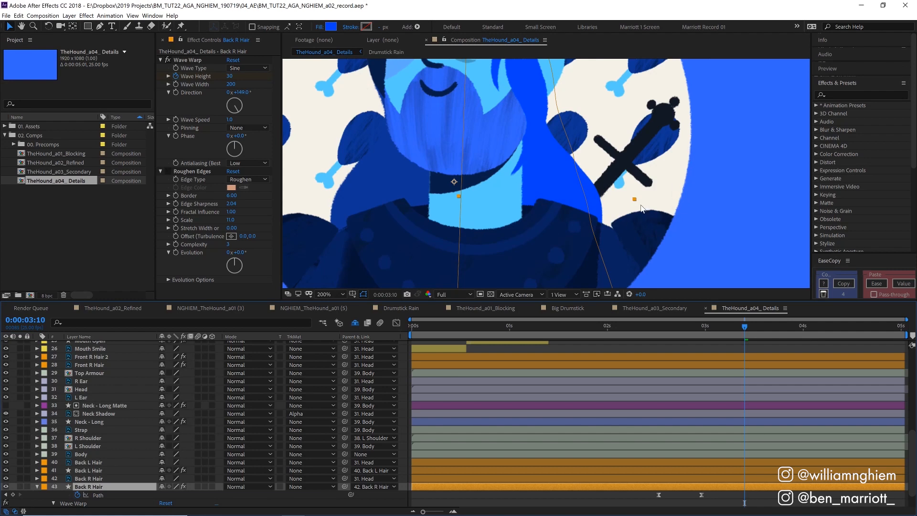
click(193, 171)
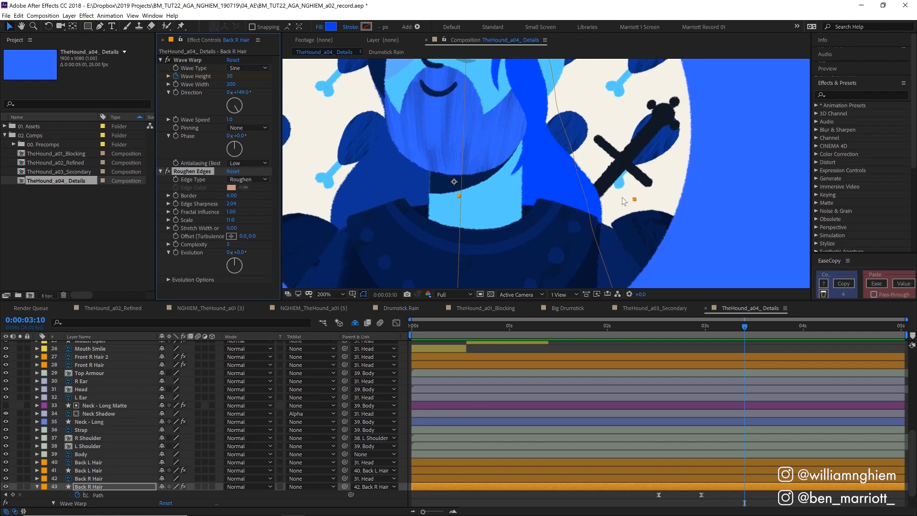
mouse_move(544, 200)
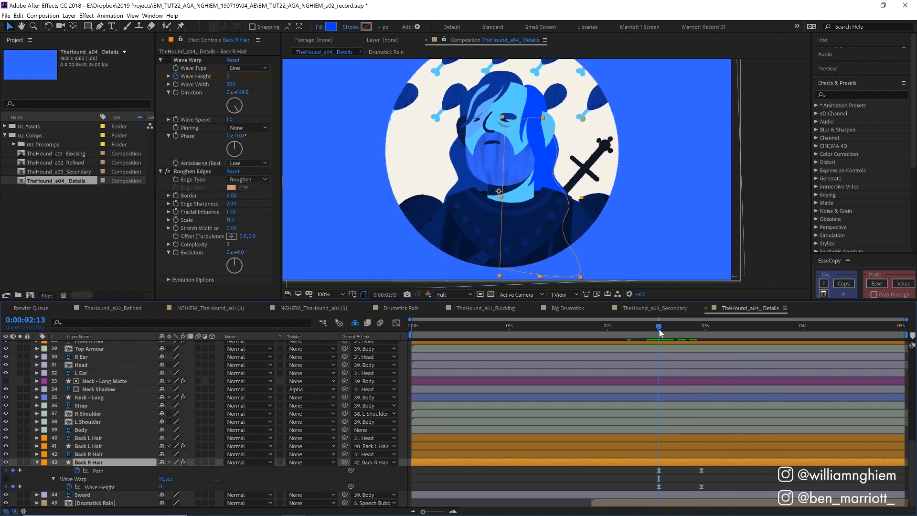
mouse_move(659, 332)
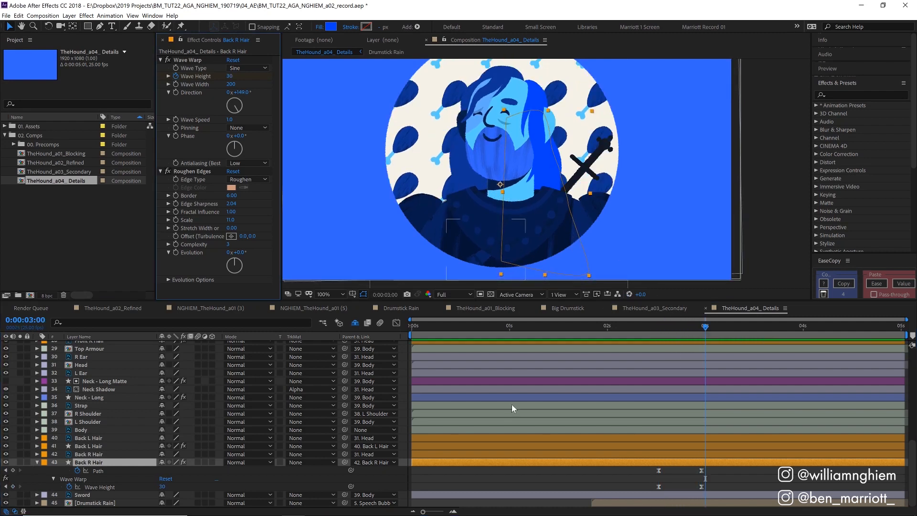
mouse_move(705, 326)
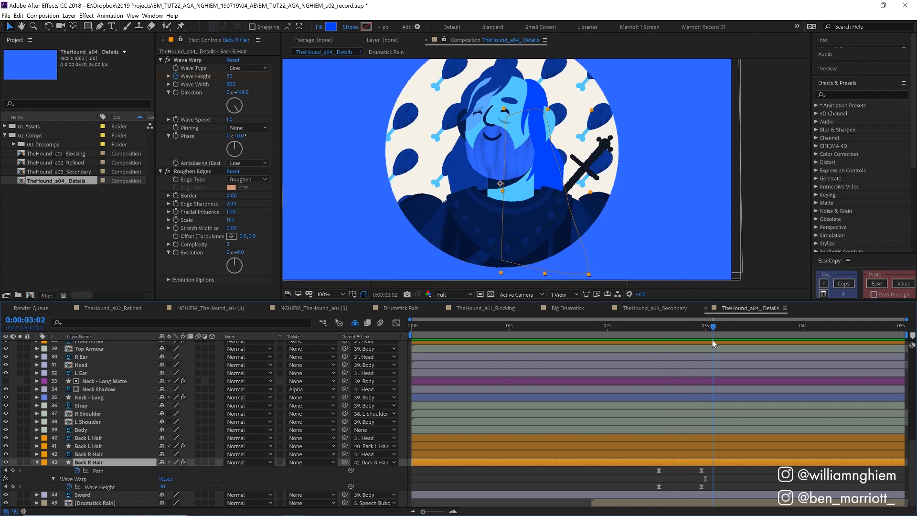
Preview Back R Hair's wave height rising from 0 at 2:13 to 30 at 3:00.
click(634, 325)
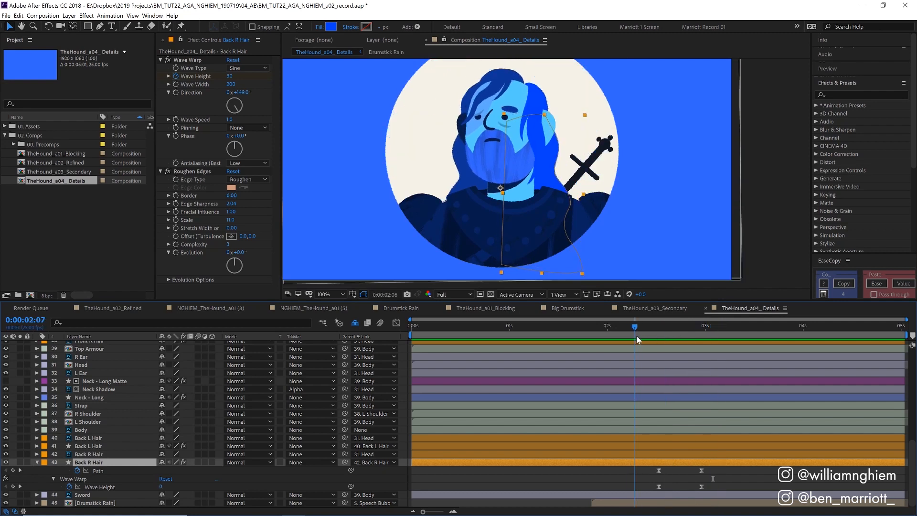
click(647, 331)
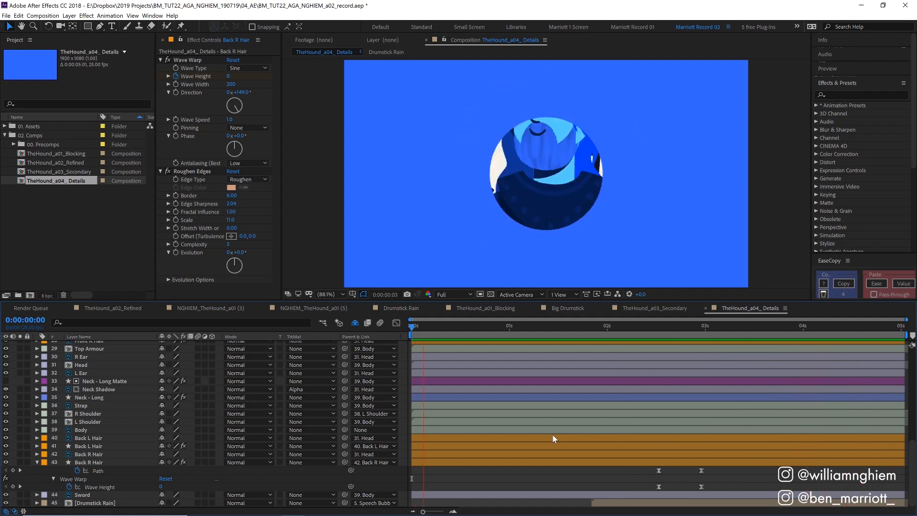
Show all keyframed properties on every layer and scroll through the timeline to review.
click(617, 326)
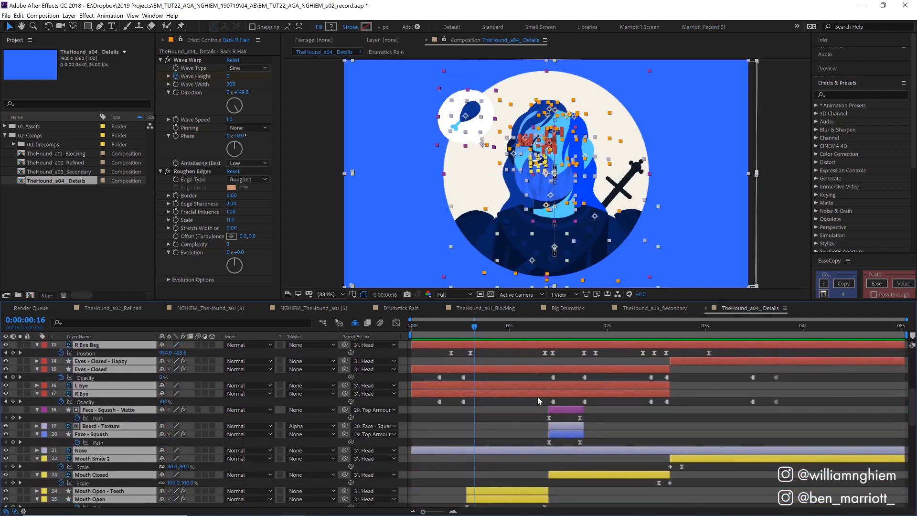
scroll(down, 3)
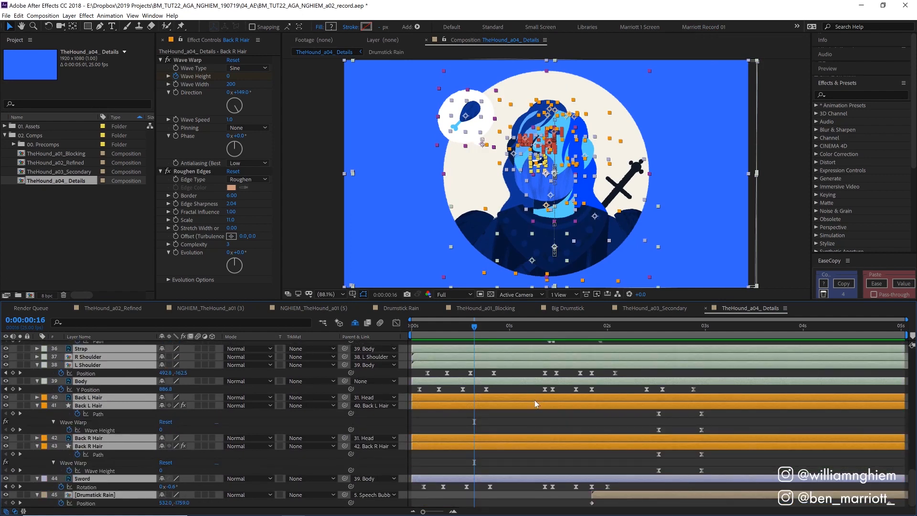
scroll(up, 3)
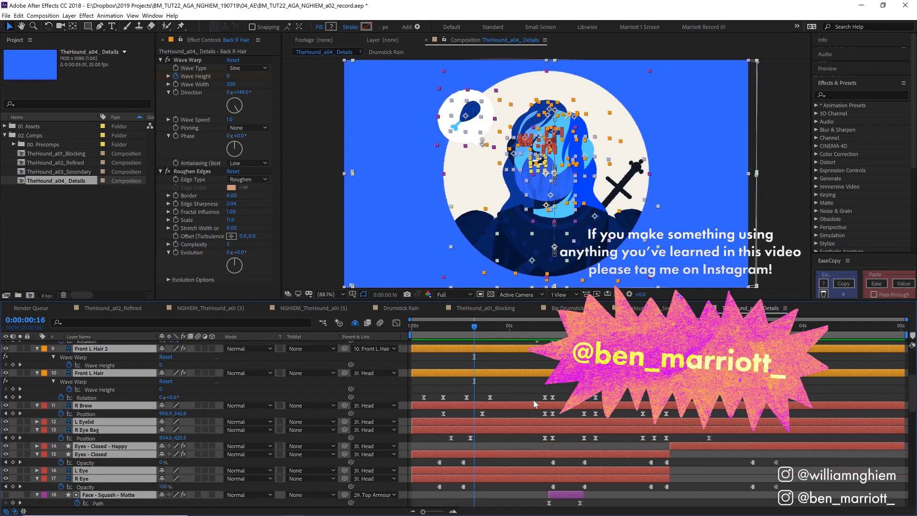
scroll(up, 3)
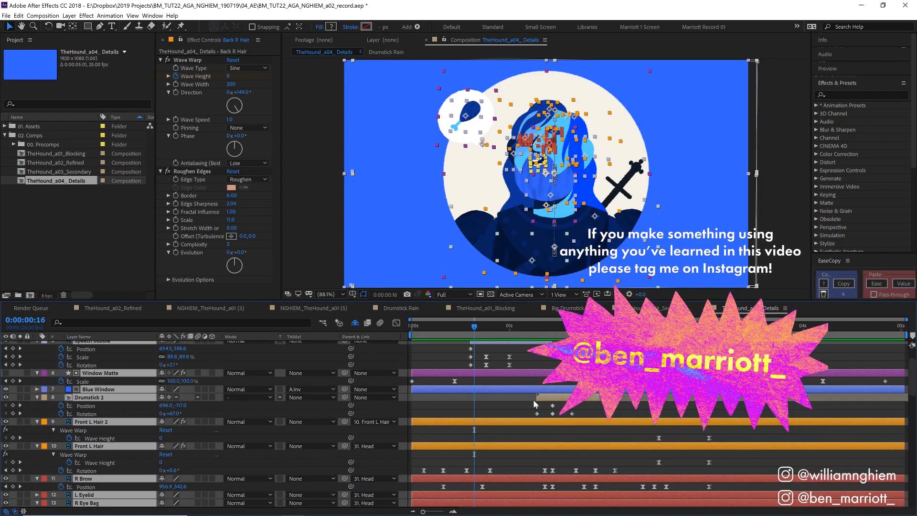